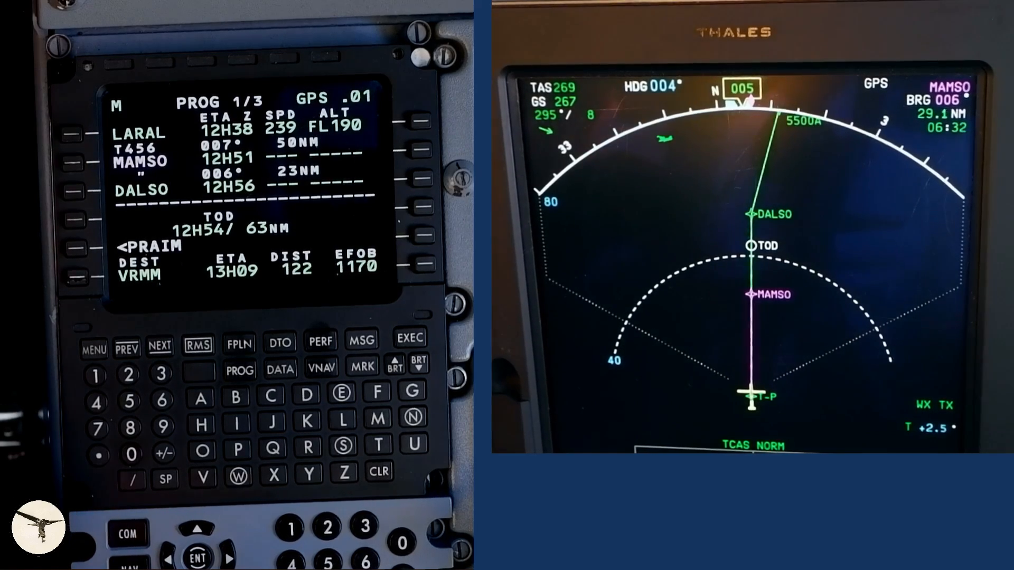
- Set up a right-turn hold at MAMSO, inbound 006°, and insert it into a temporary flight plan
left_click(239, 343)
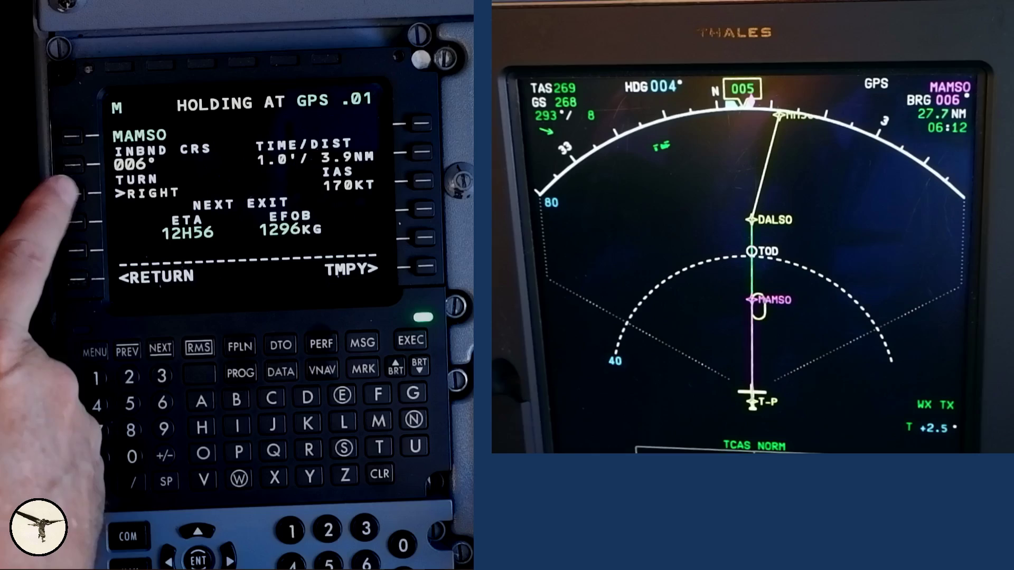
left_click(78, 196)
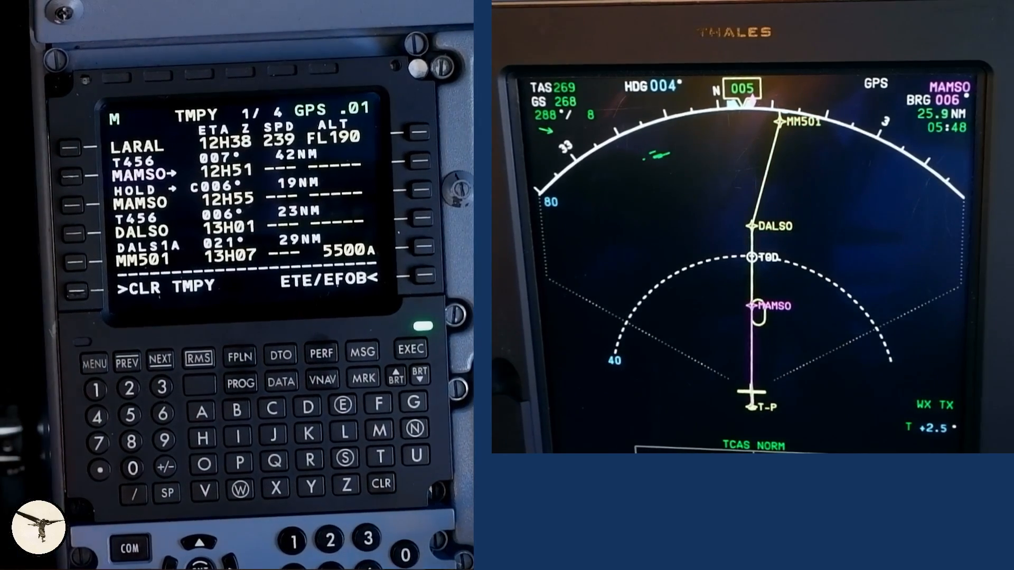
- Activate the temporary flight plan containing the MAMSO hold
left_click(412, 349)
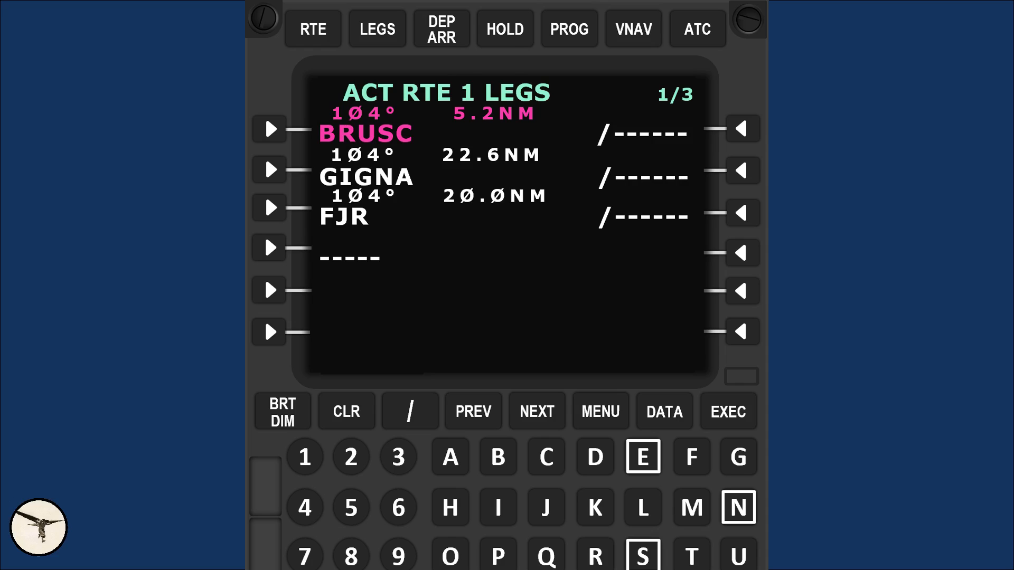
- Go from ACT RTE 1 LEGS to the hold-at prompt offering GIGNA
left_click(505, 30)
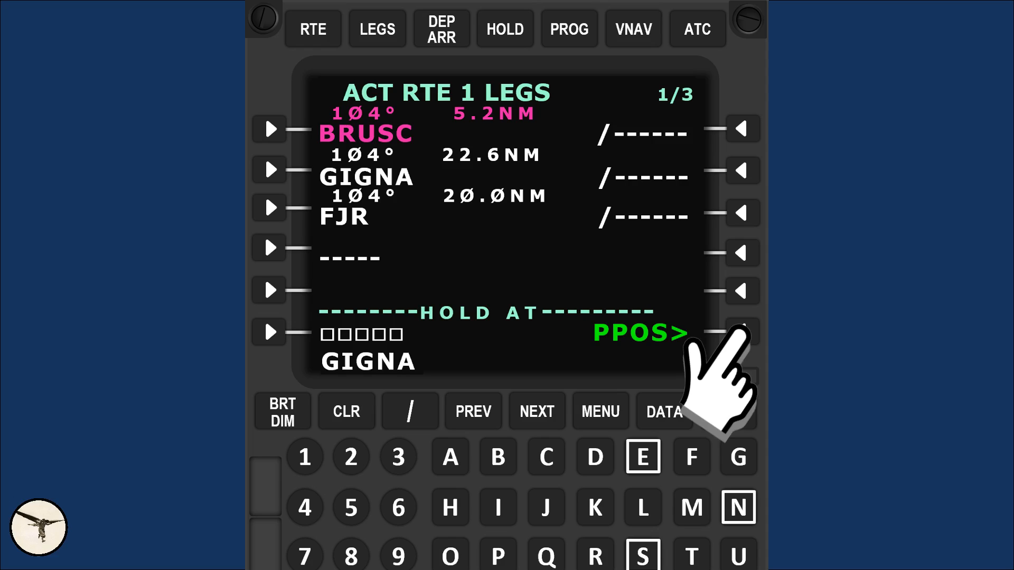
- Enter GIGNA as the holding fix with inbound course 104° and left turns
left_click(742, 329)
type("104L")
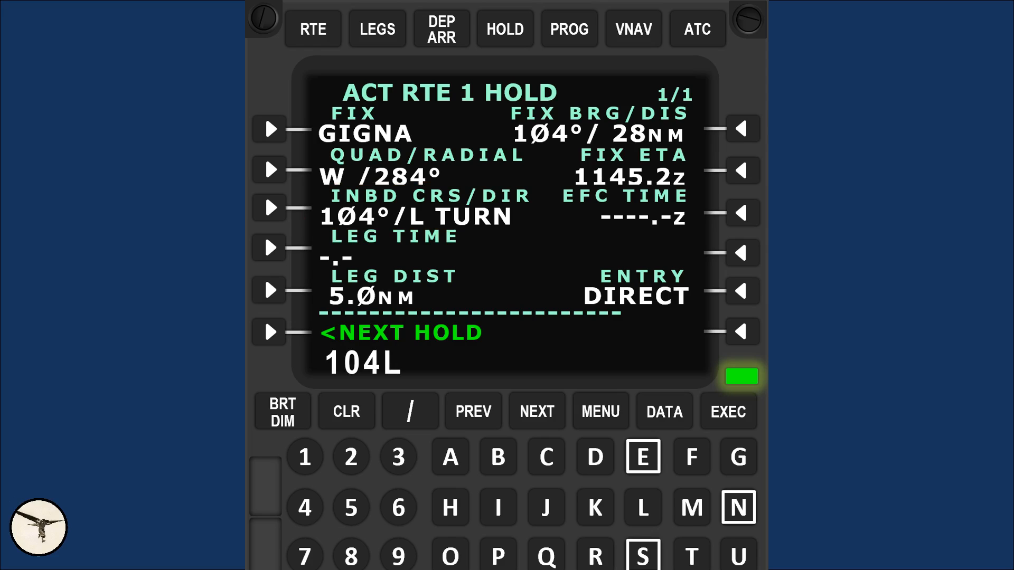
left_click(346, 412)
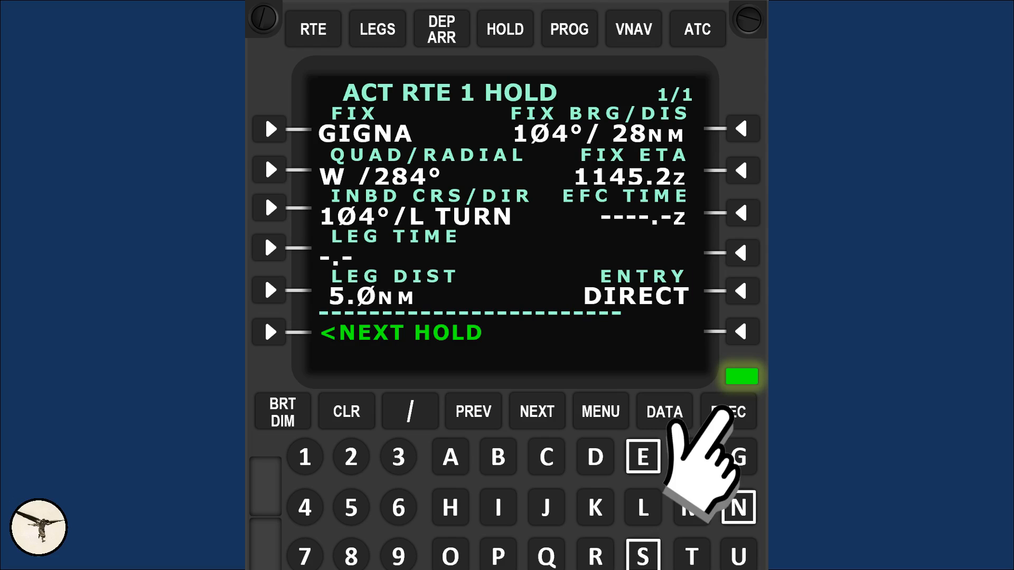
- Execute the GIGNA hold, then arm and execute its exit, leaving resume-hold offered
left_click(729, 411)
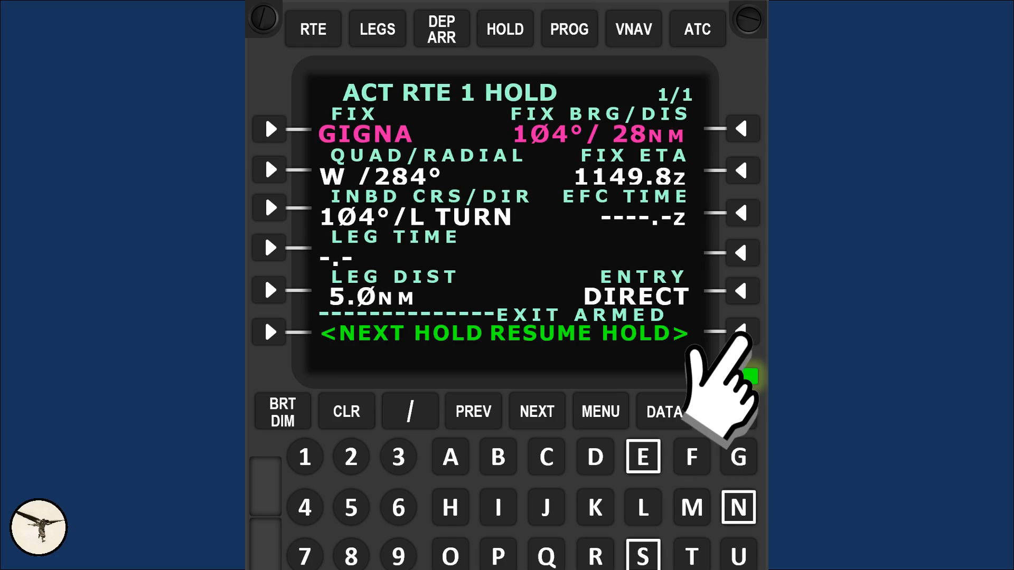
left_click(729, 411)
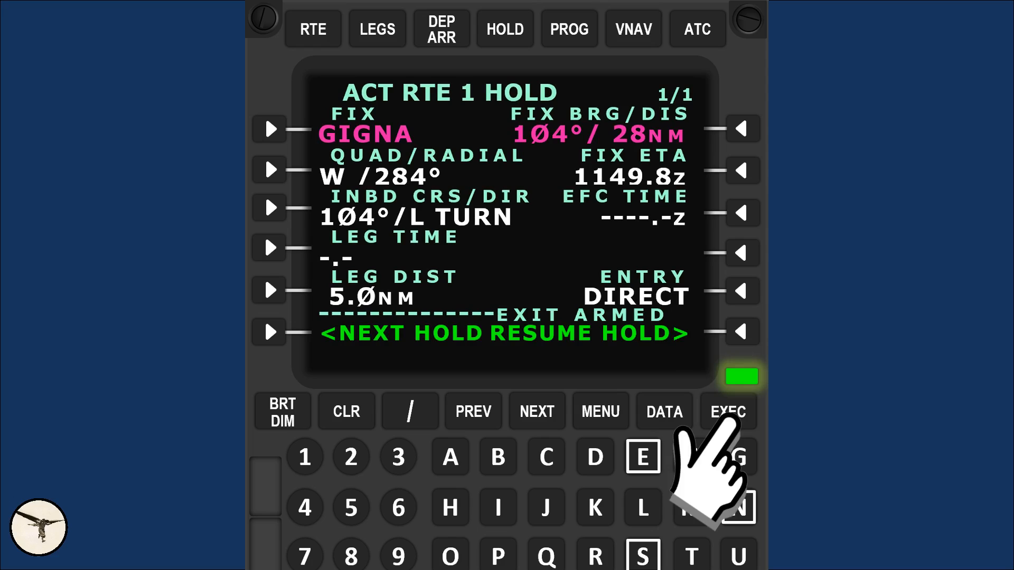
left_click(728, 411)
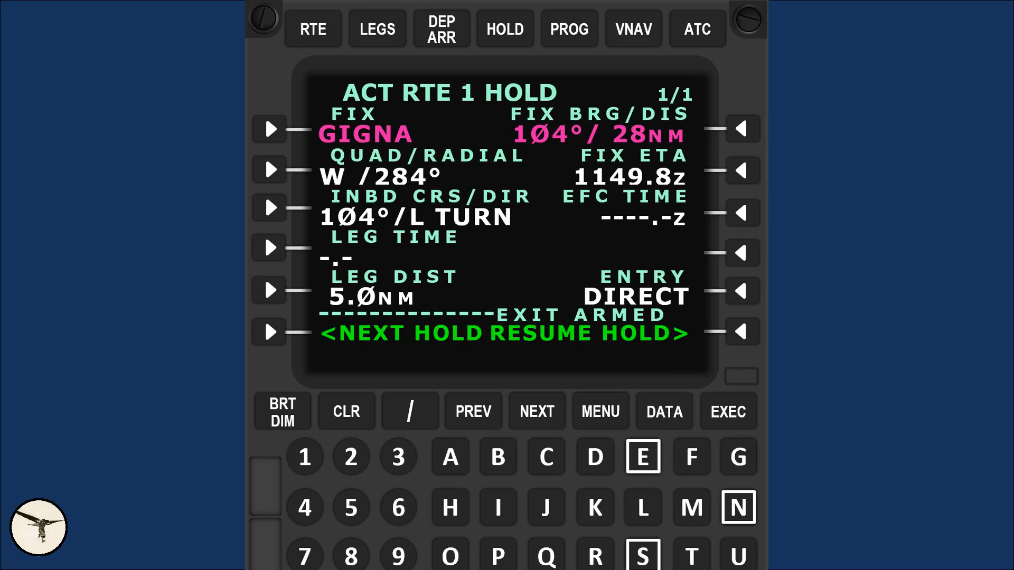
left_click(740, 332)
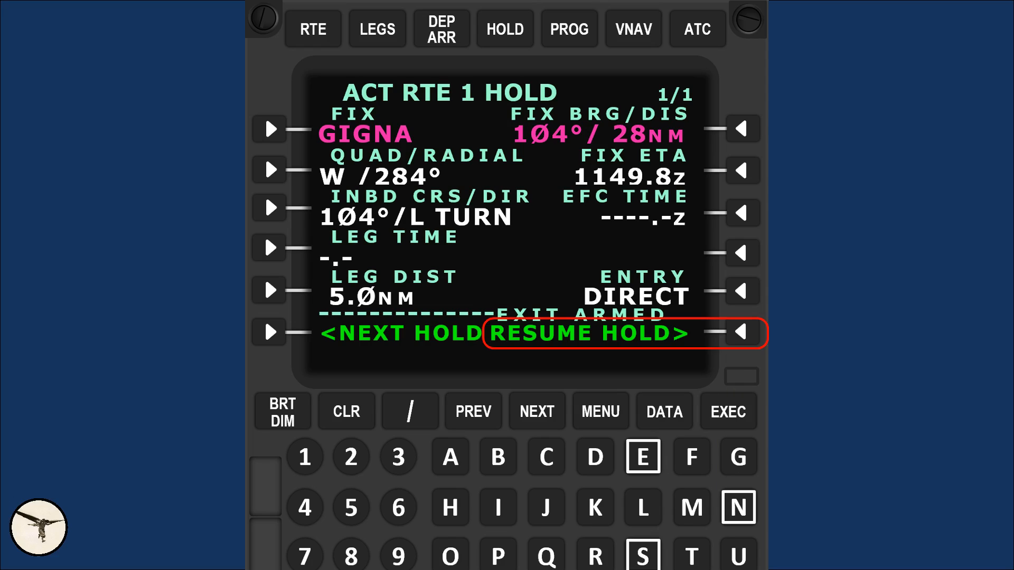